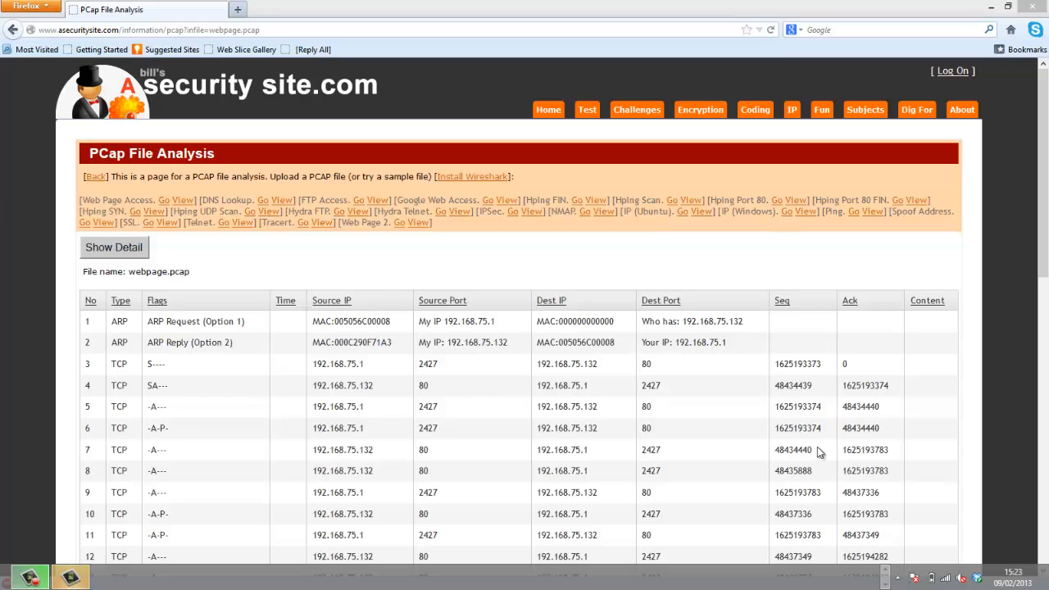
pyautogui.moveTo(261, 203)
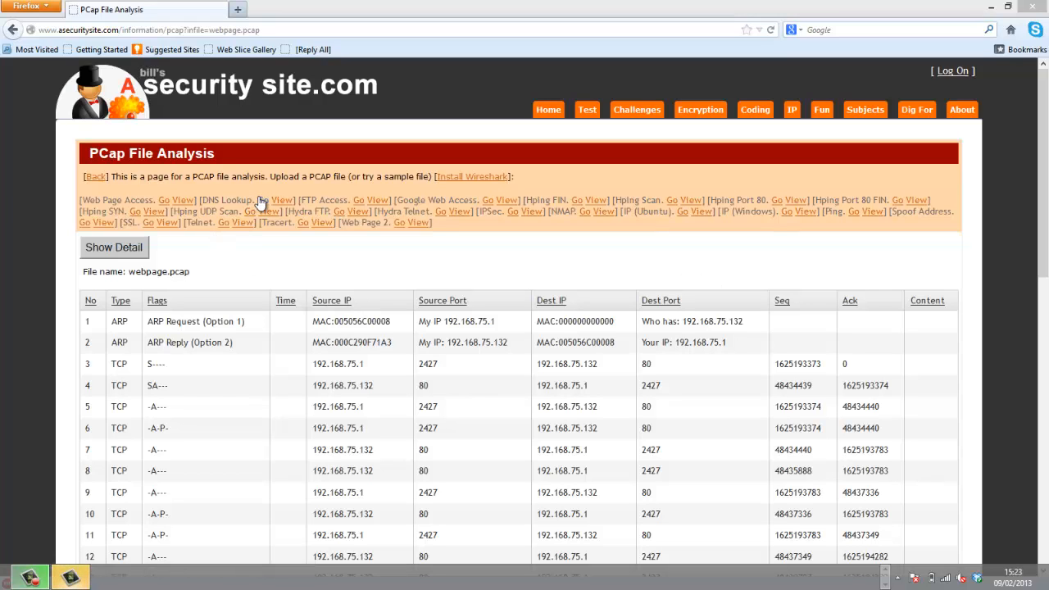
# Load the DNS Lookup capture and highlight packet 1's port 53, destination IP and source port 63226.
pyautogui.click(261, 200)
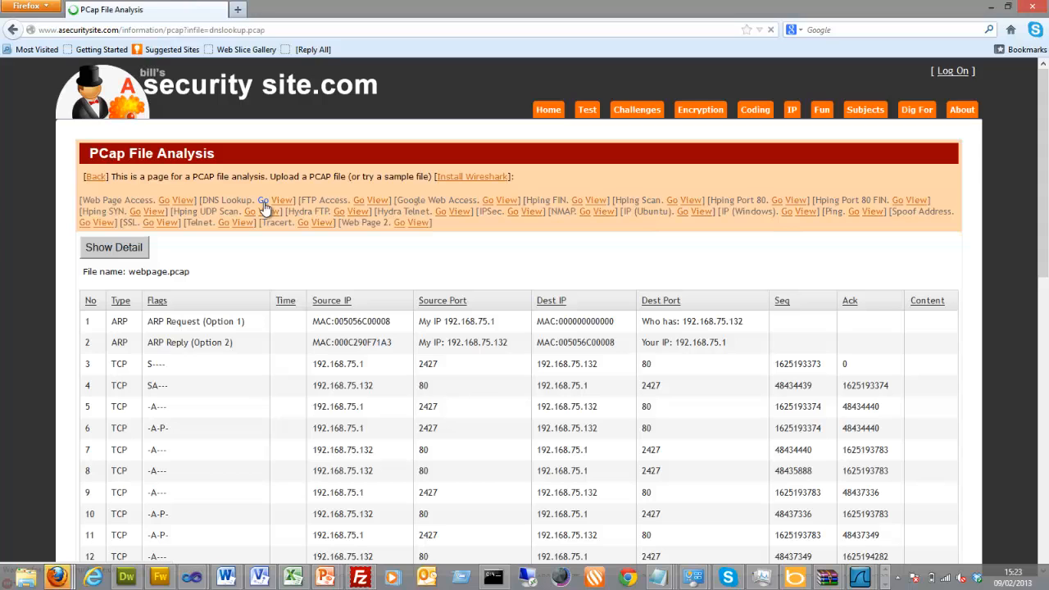
pyautogui.click(262, 200)
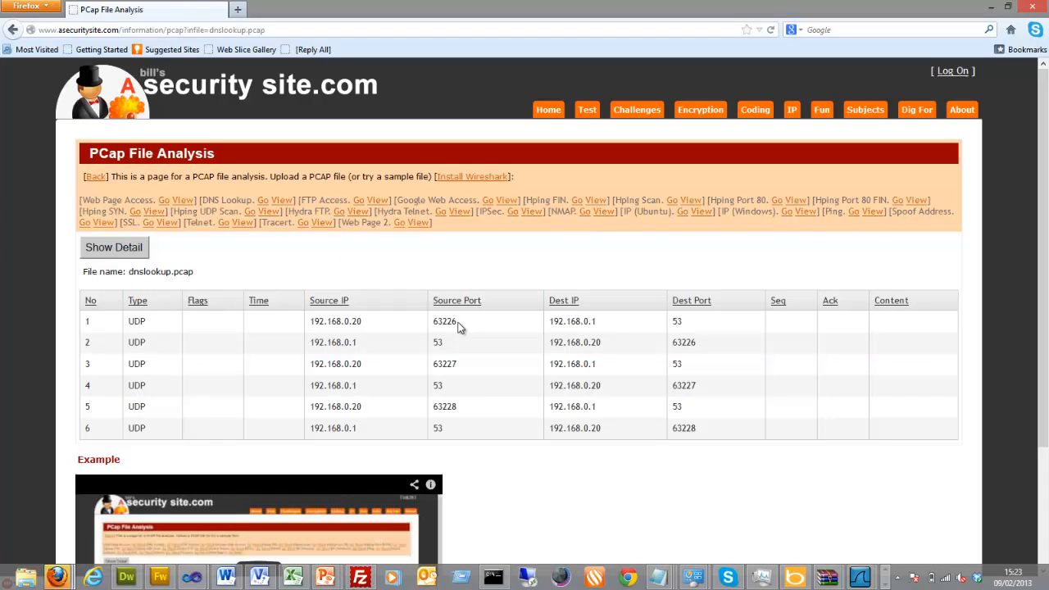
pyautogui.moveTo(156, 321)
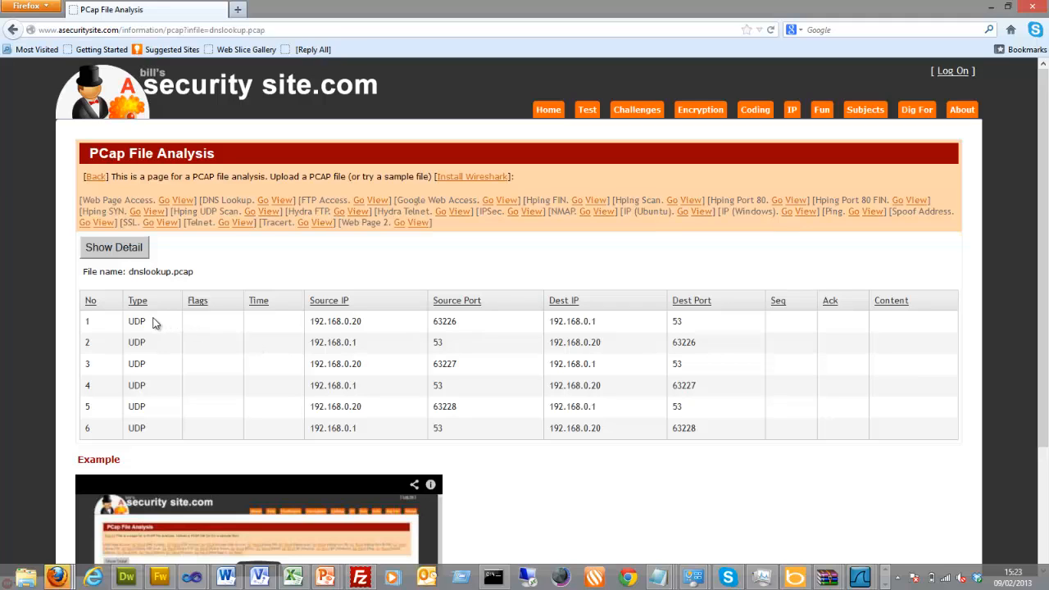
pyautogui.doubleClick(136, 321)
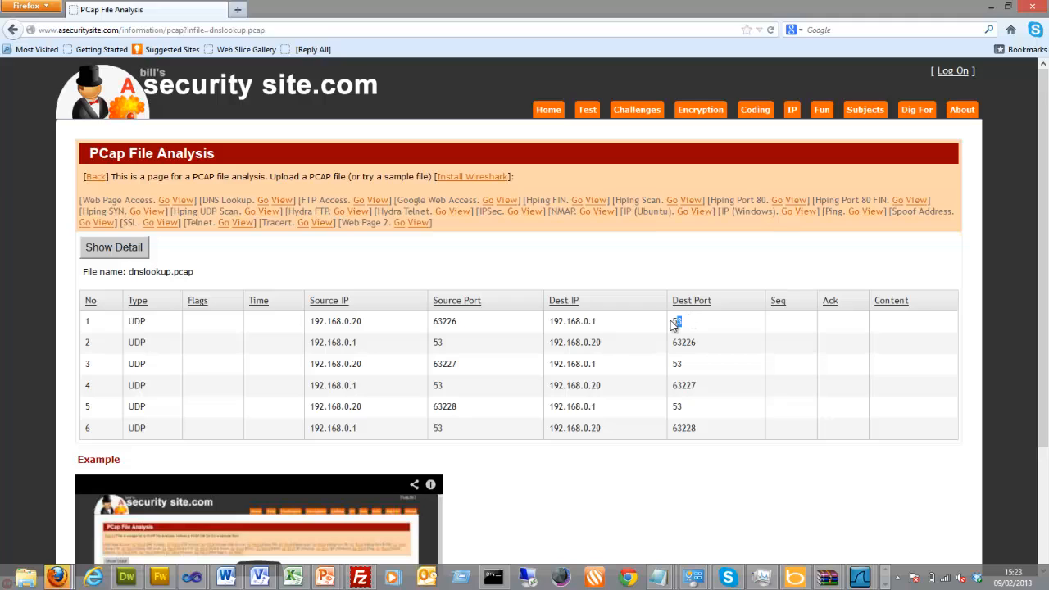
pyautogui.moveTo(361, 322)
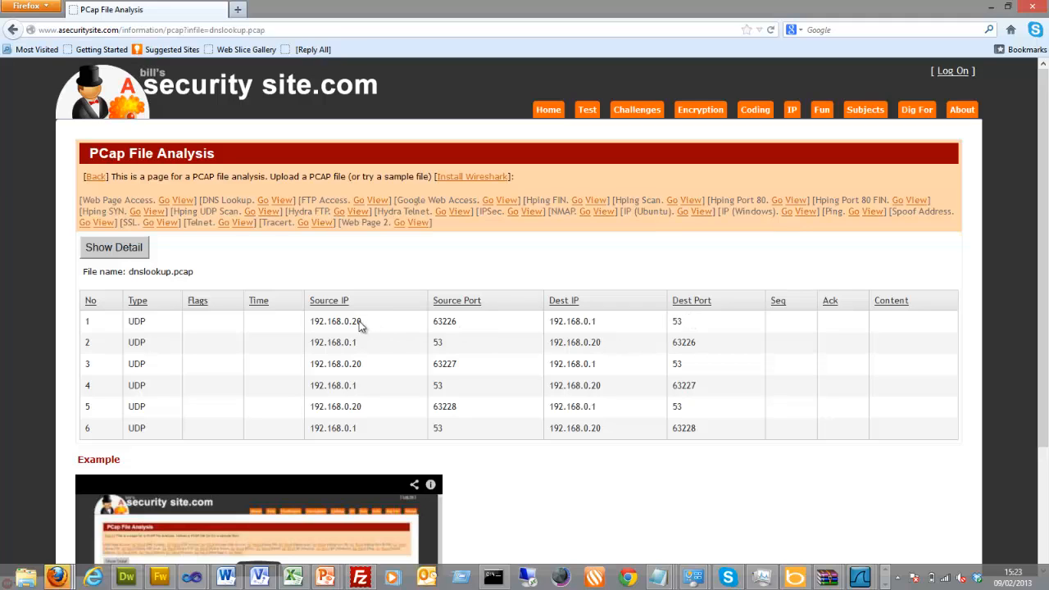
pyautogui.doubleClick(335, 320)
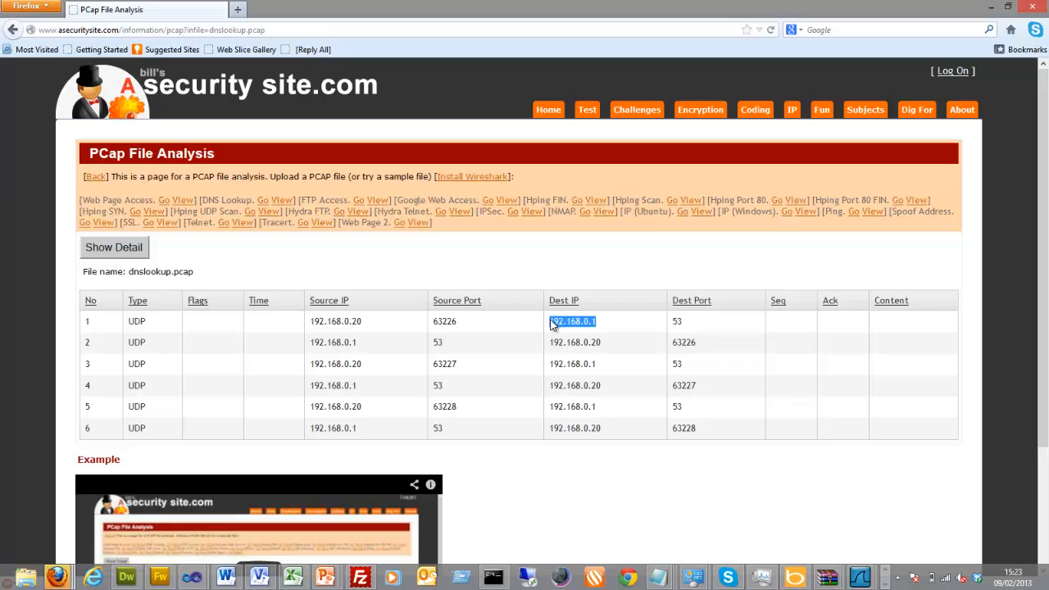
pyautogui.doubleClick(445, 321)
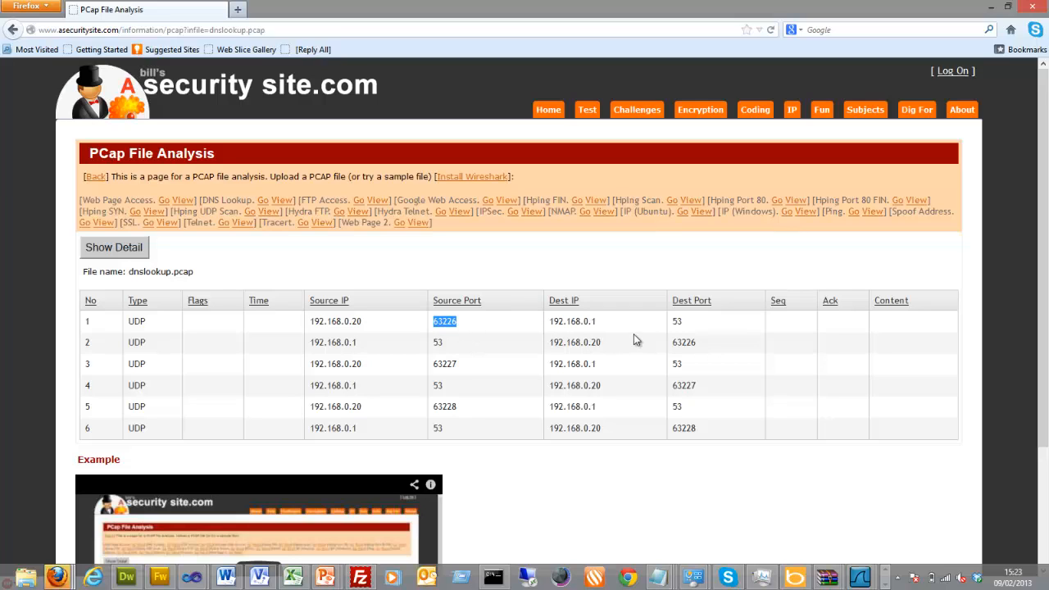
pyautogui.moveTo(377, 266)
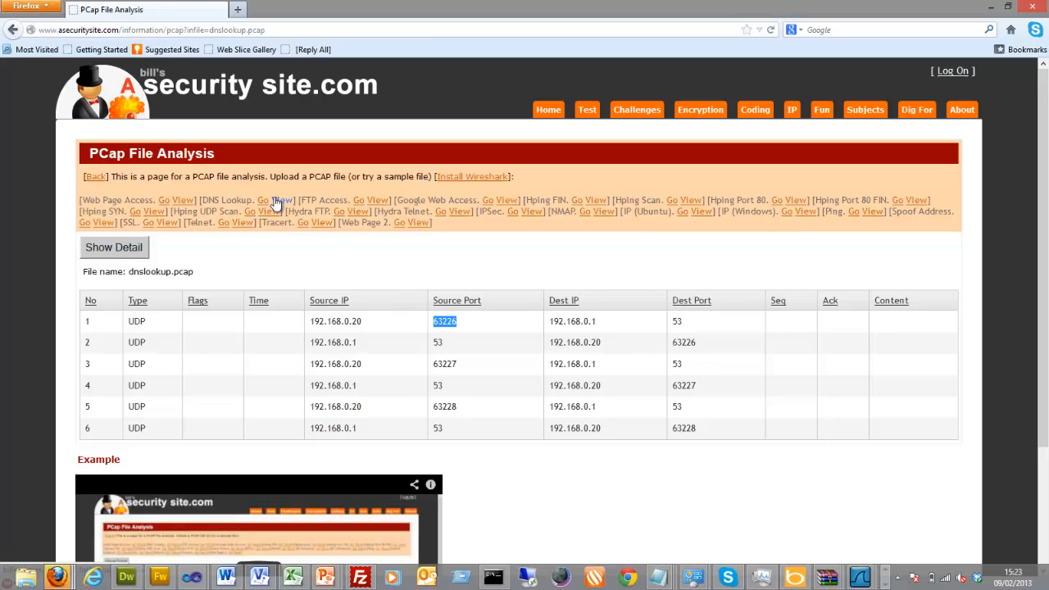
# Download dnslookup.zip, open it in WinRAR, and launch dnslookup.pcap.
pyautogui.click(281, 200)
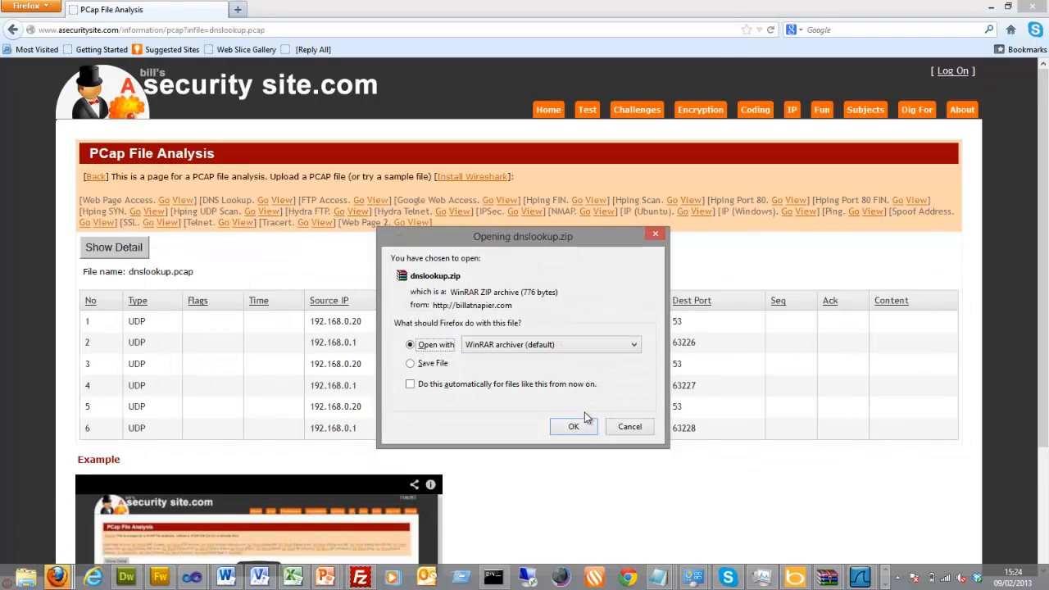
pyautogui.click(574, 426)
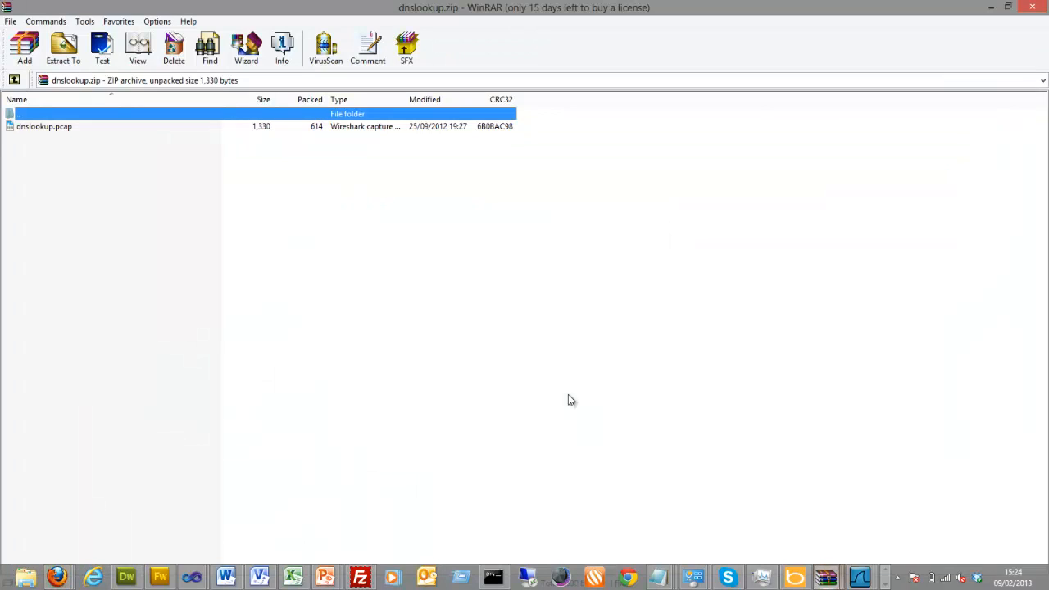
pyautogui.click(43, 126)
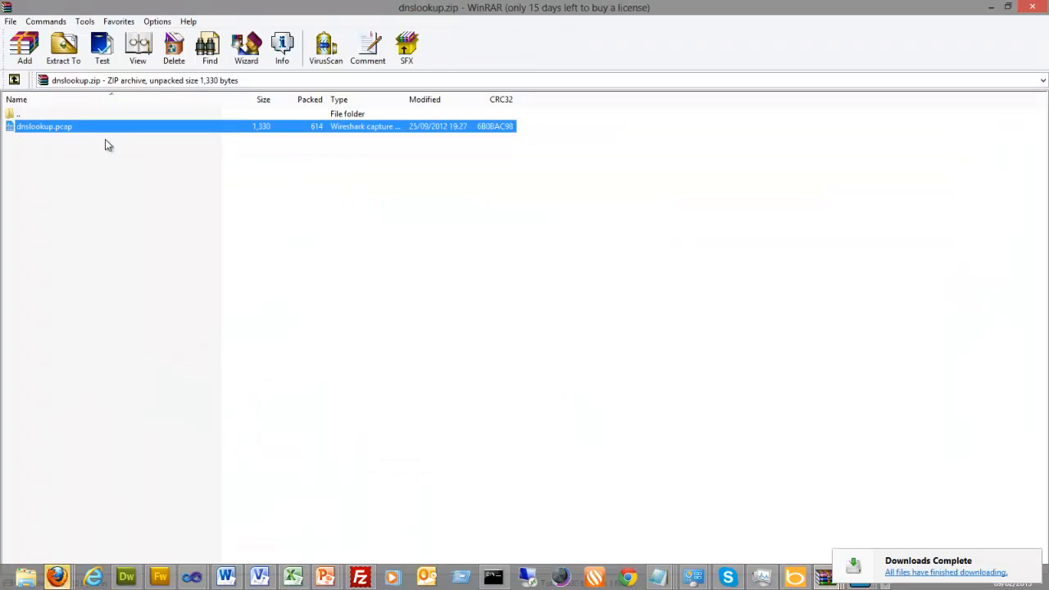
pyautogui.doubleClick(43, 126)
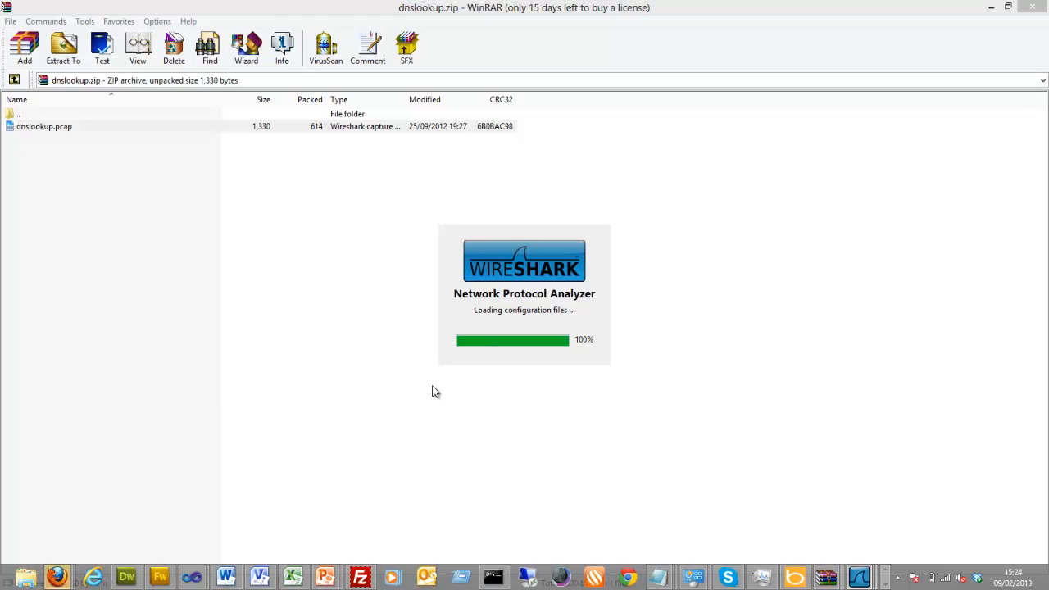
pyautogui.moveTo(427, 243)
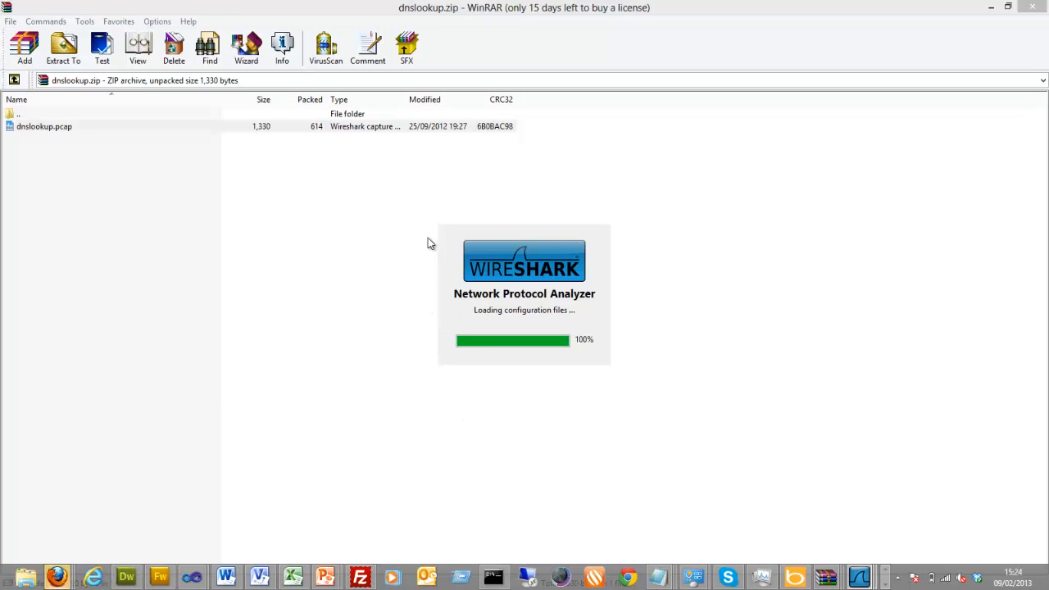
pyautogui.click(45, 127)
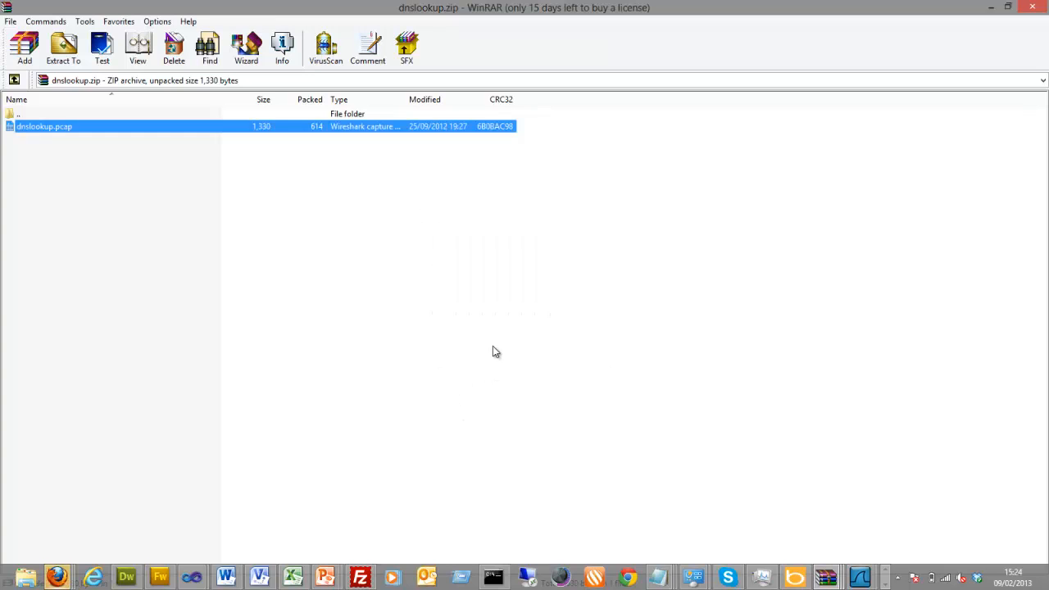
# Open dnslookup.pcap and expand packet 1's Domain Name System and User Datagram Protocol trees.
pyautogui.doubleClick(44, 126)
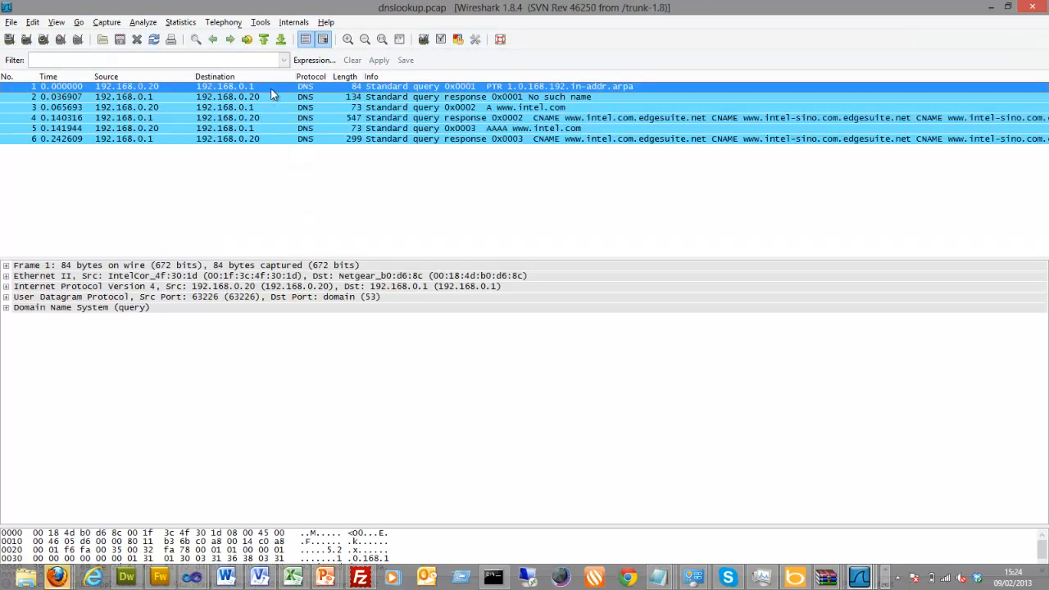
pyautogui.moveTo(262, 90)
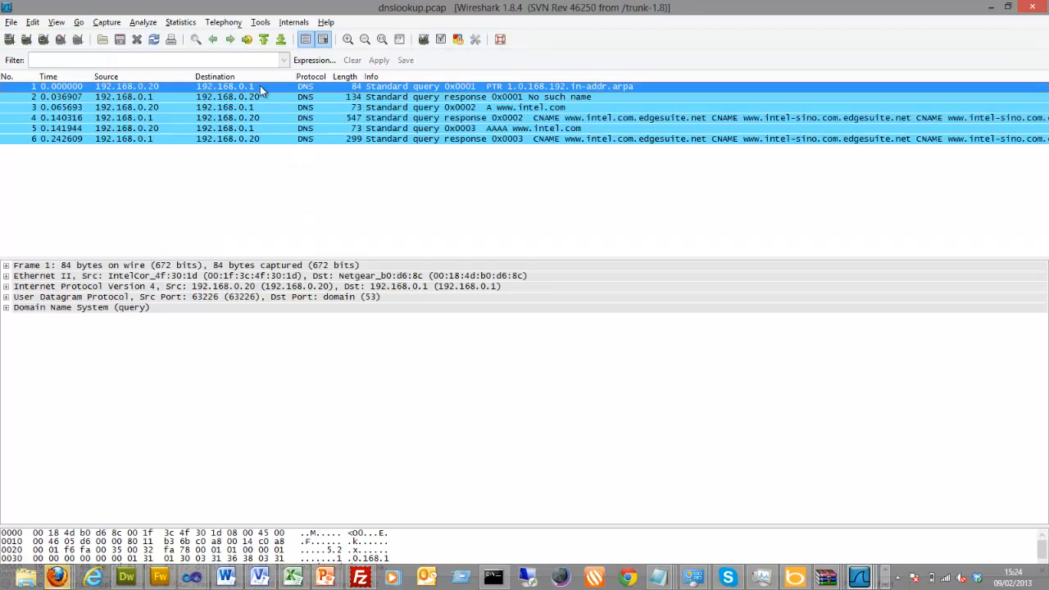
pyautogui.moveTo(272, 88)
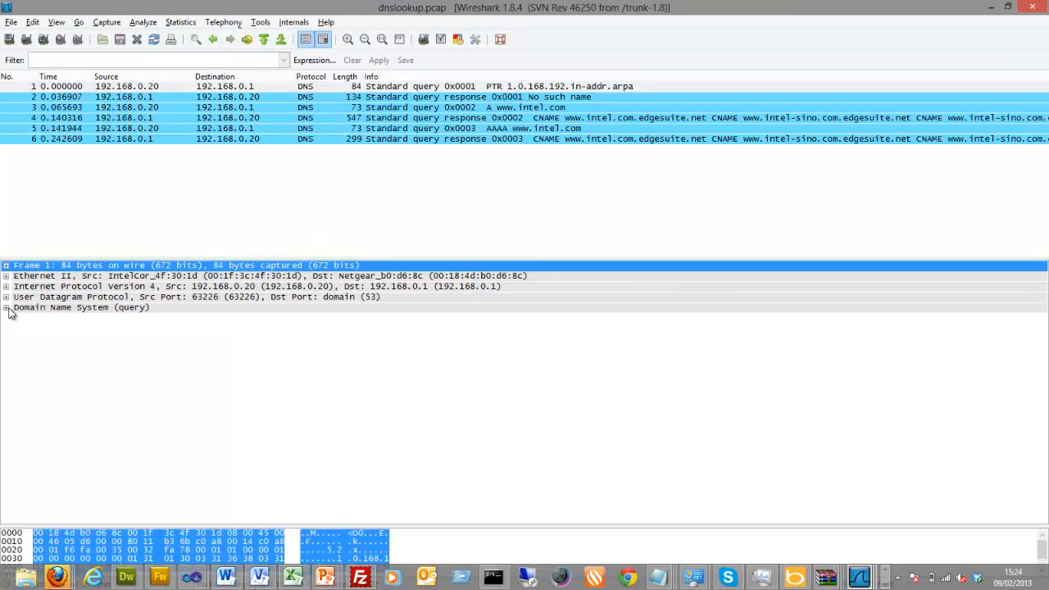
pyautogui.click(6, 307)
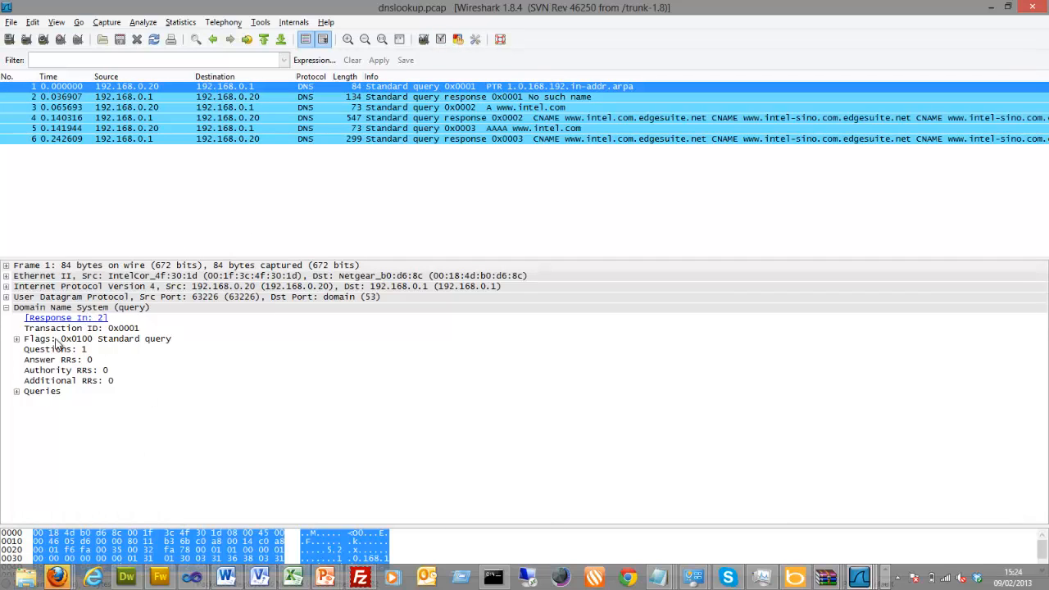
pyautogui.click(7, 296)
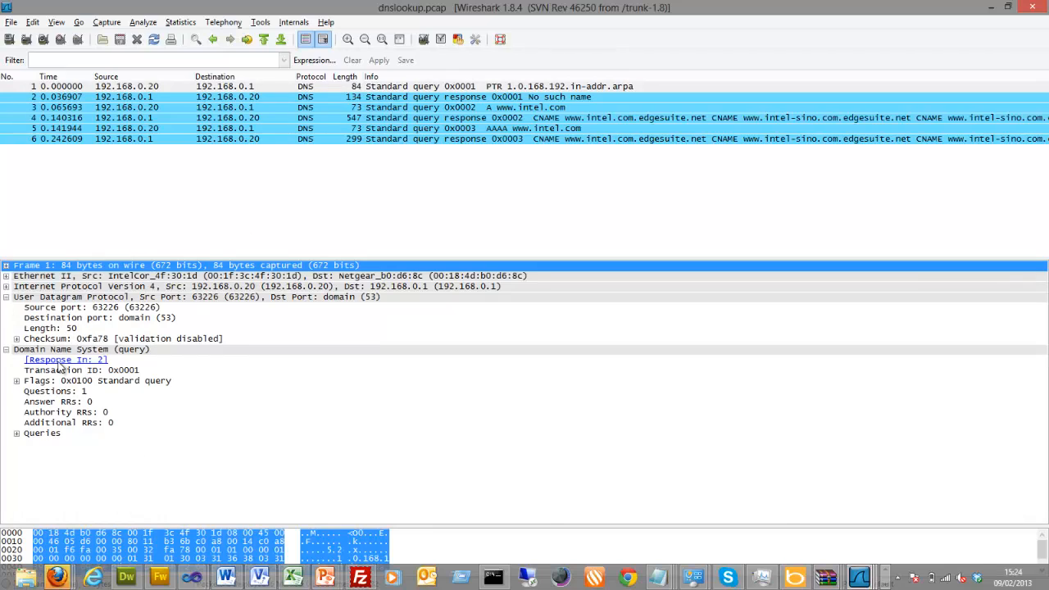
pyautogui.moveTo(62, 302)
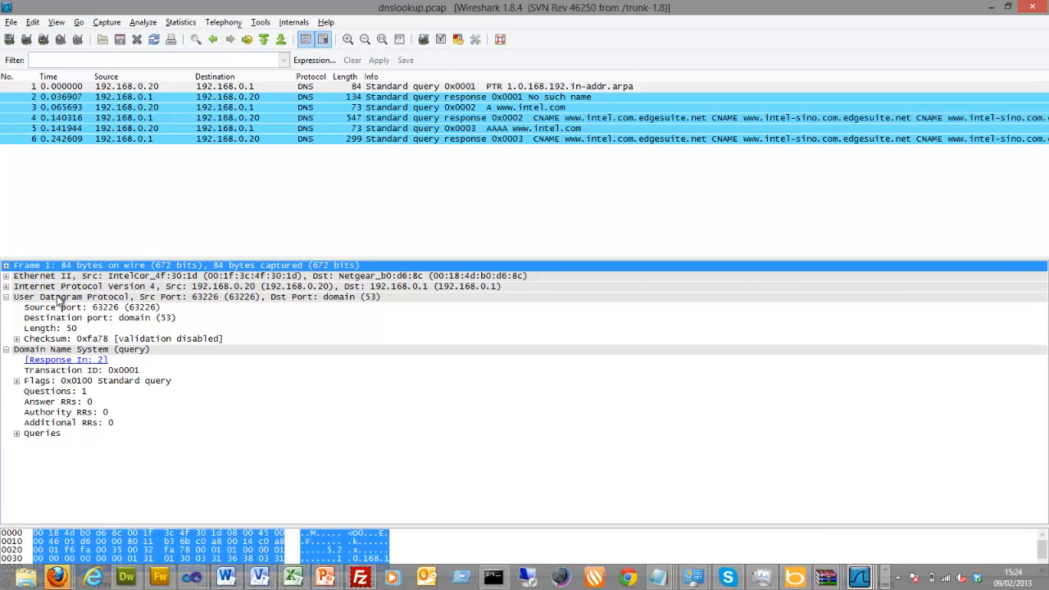
pyautogui.moveTo(26, 386)
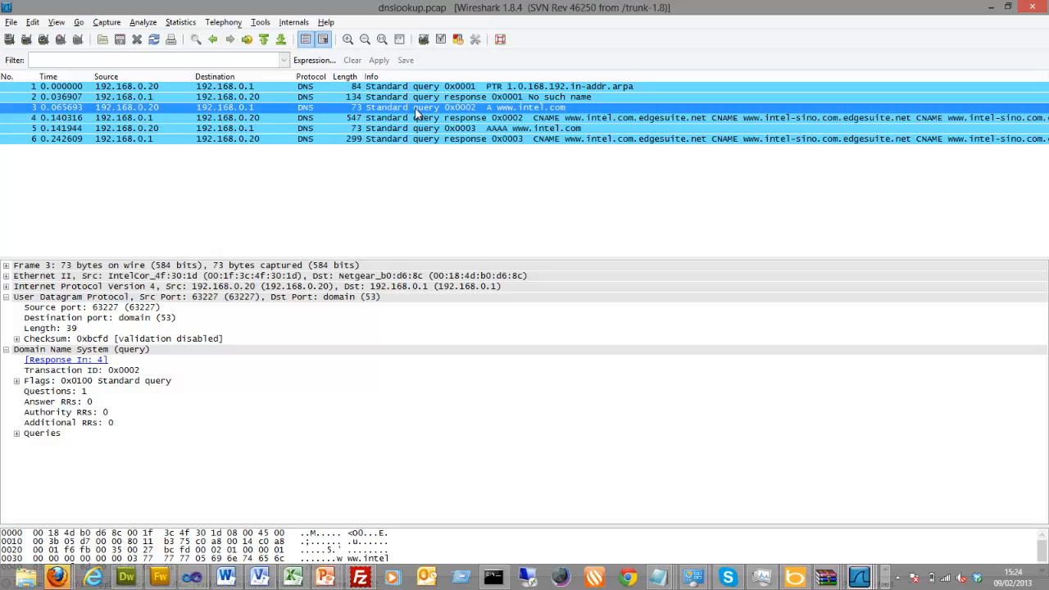
pyautogui.moveTo(120, 396)
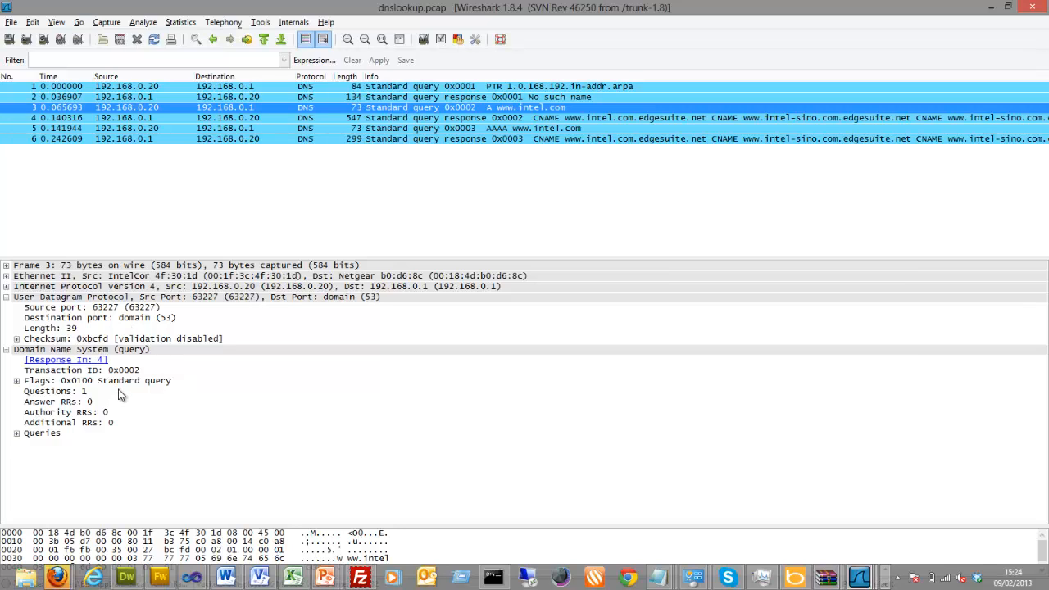
pyautogui.moveTo(441, 177)
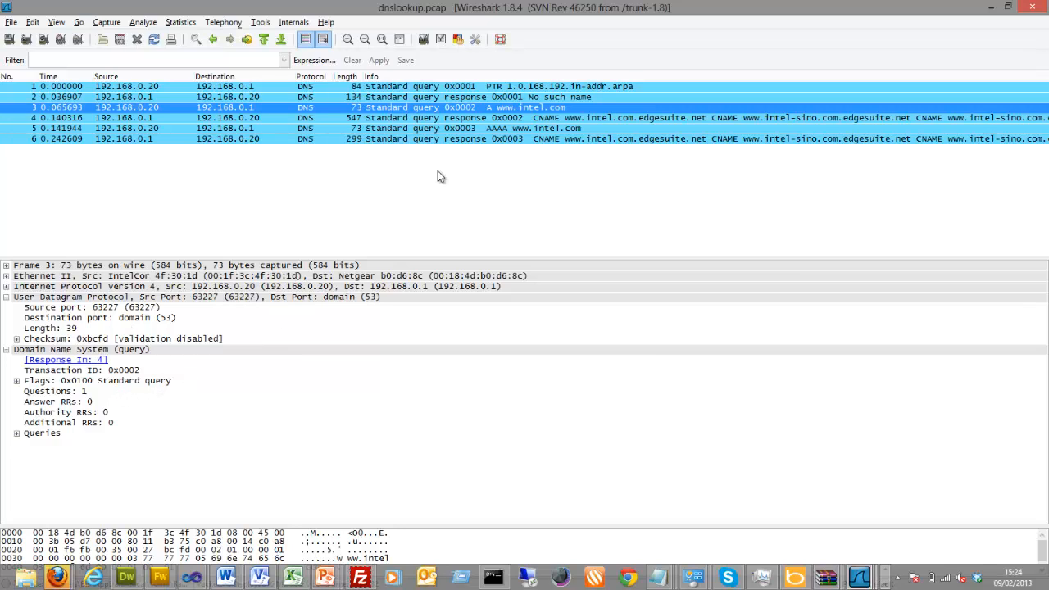
pyautogui.moveTo(122, 427)
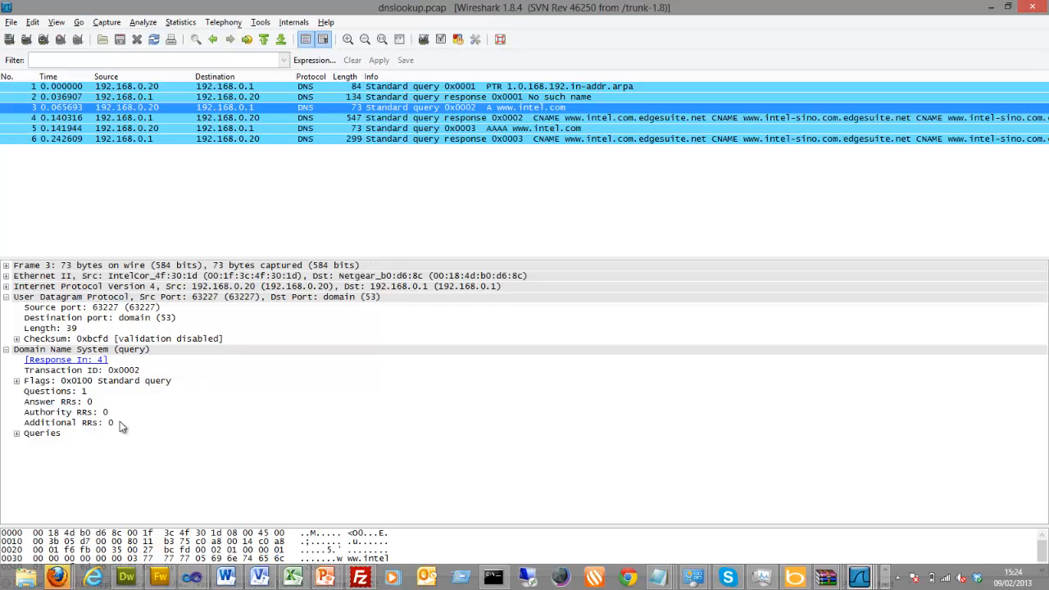
pyautogui.moveTo(19, 390)
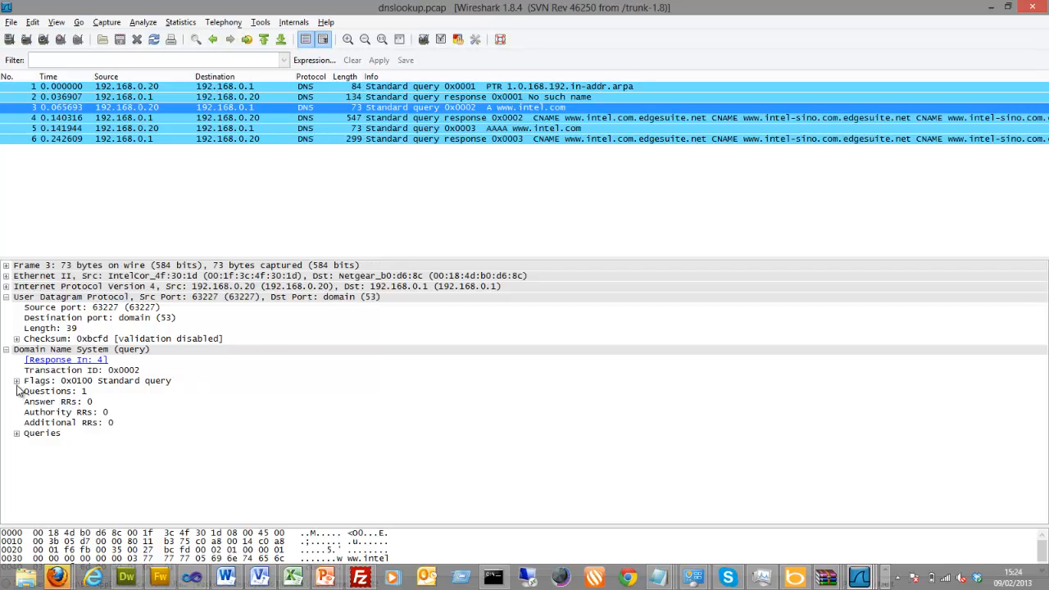
pyautogui.click(16, 381)
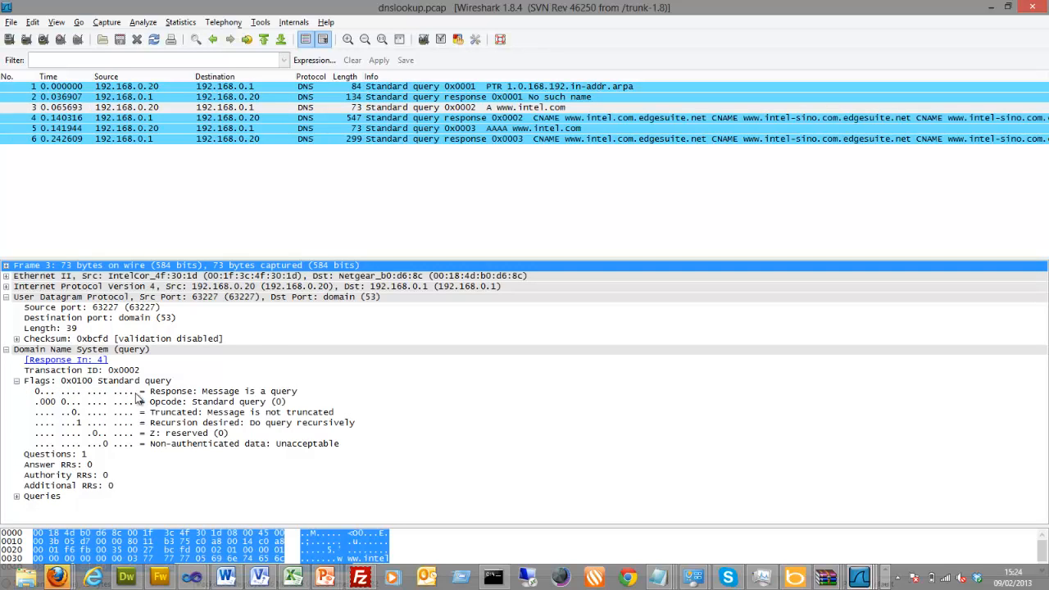
pyautogui.moveTo(172, 432)
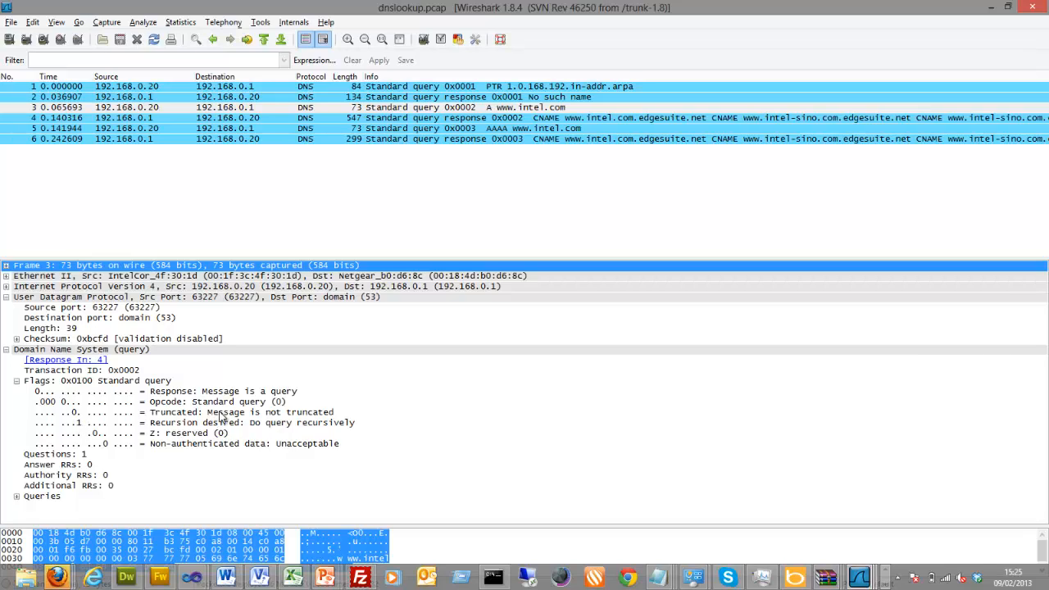
pyautogui.moveTo(243, 443)
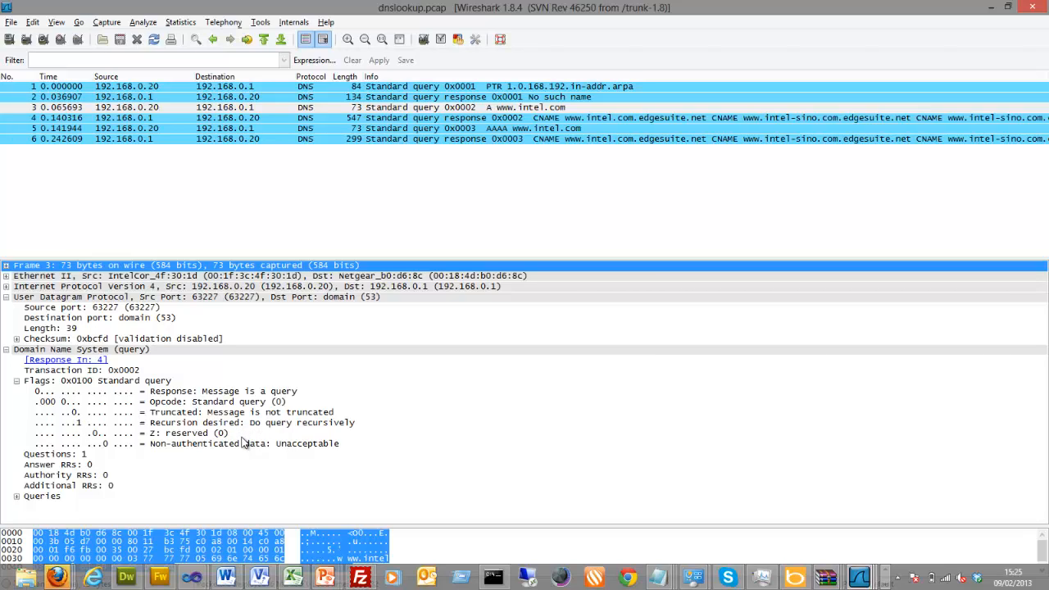
pyautogui.moveTo(272, 354)
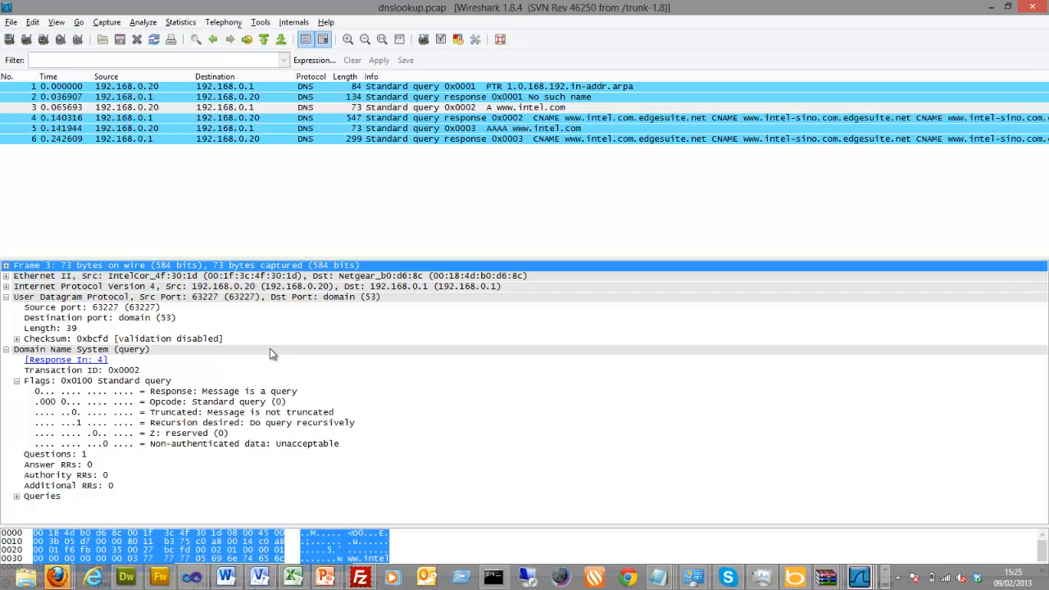
pyautogui.moveTo(410, 137)
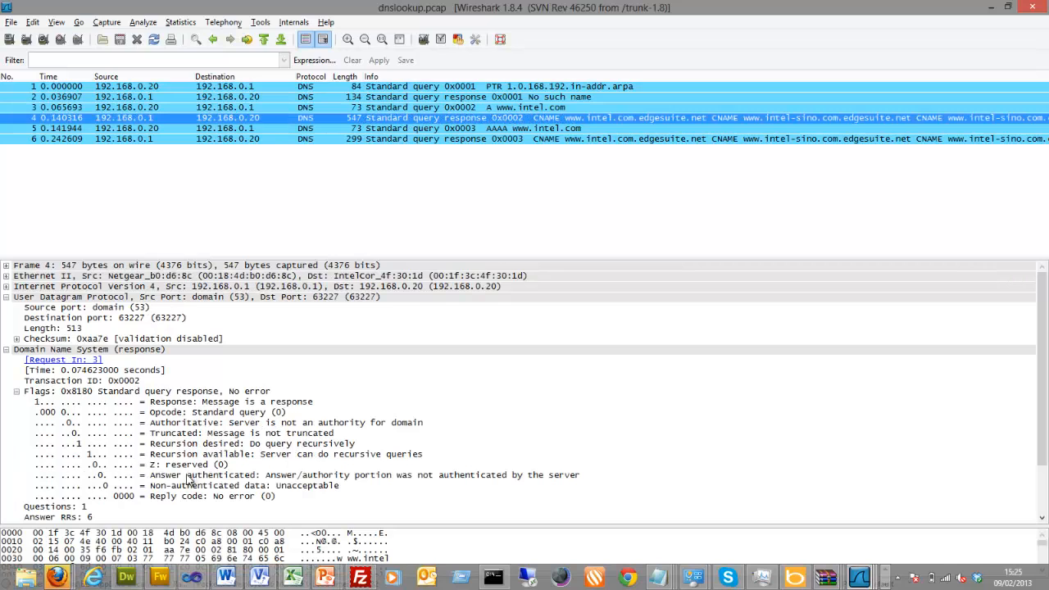
# For packet 4, collapse Flags, expand Queries and Answers, and expand the IPv4 header.
pyautogui.click(17, 391)
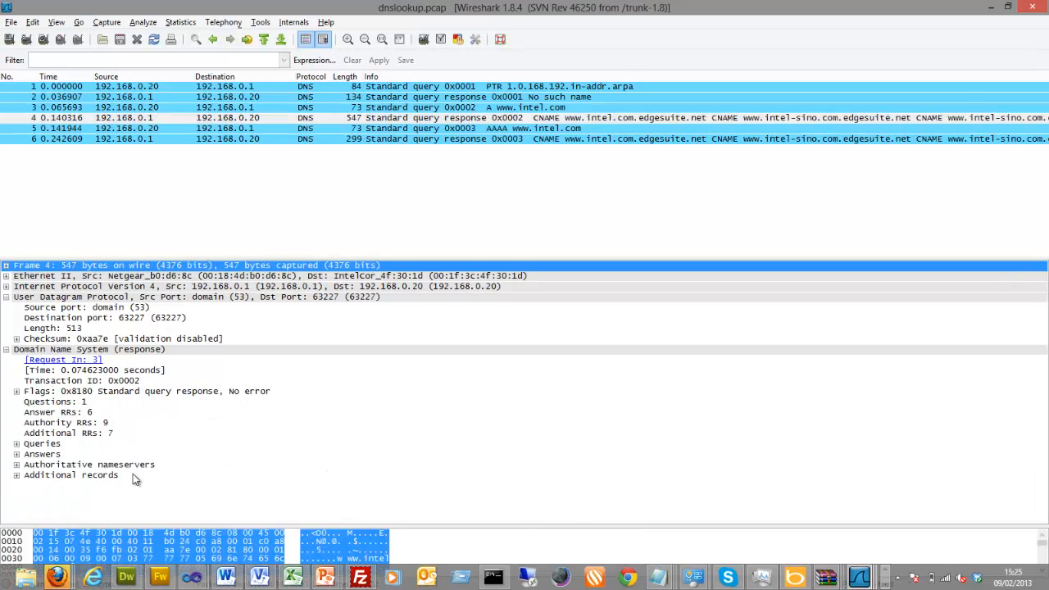
pyautogui.moveTo(6, 454)
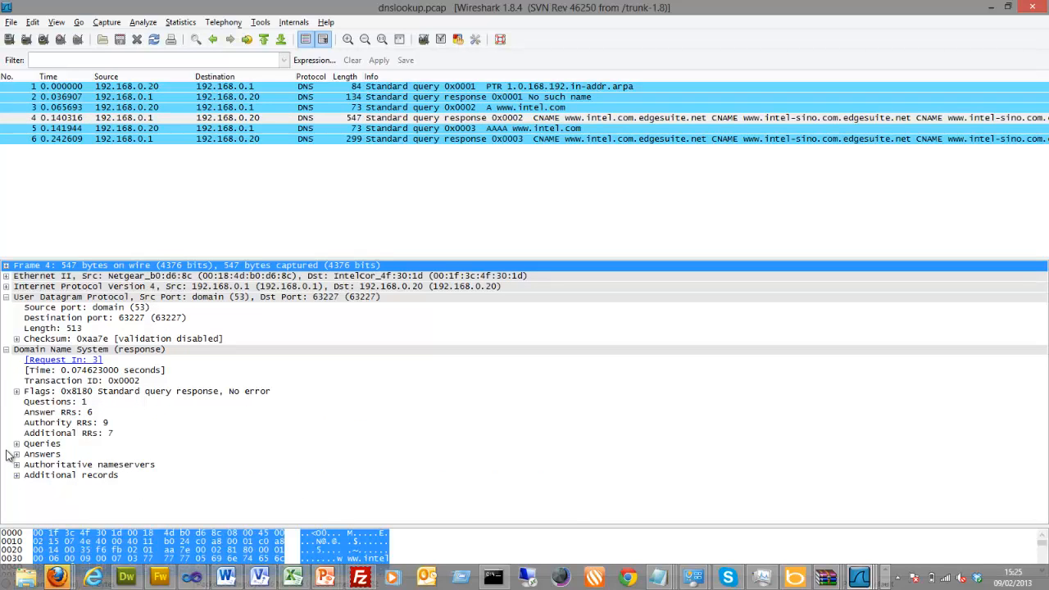
pyautogui.click(16, 454)
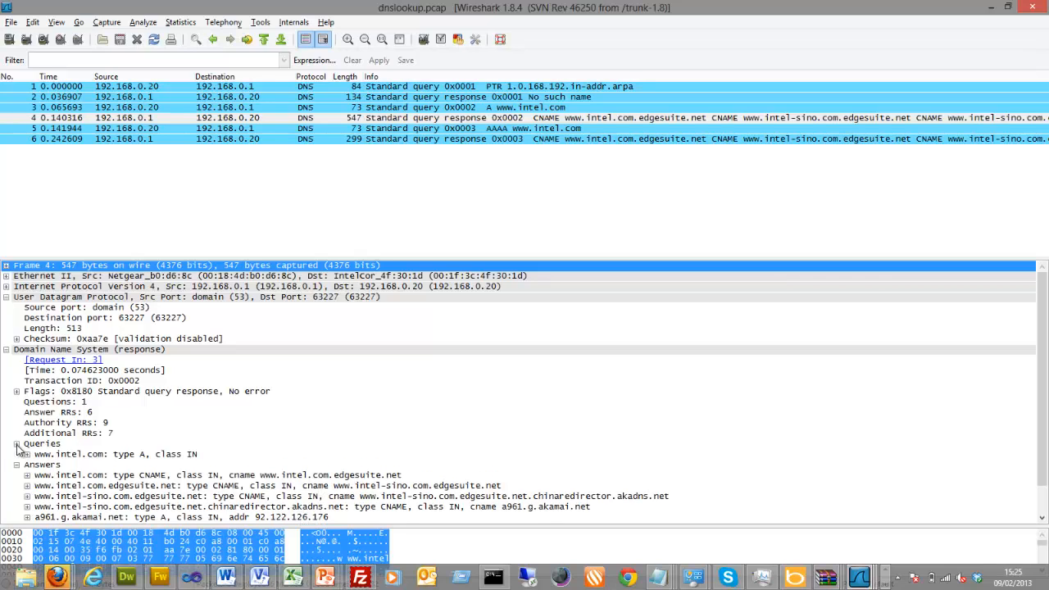
pyautogui.moveTo(121, 459)
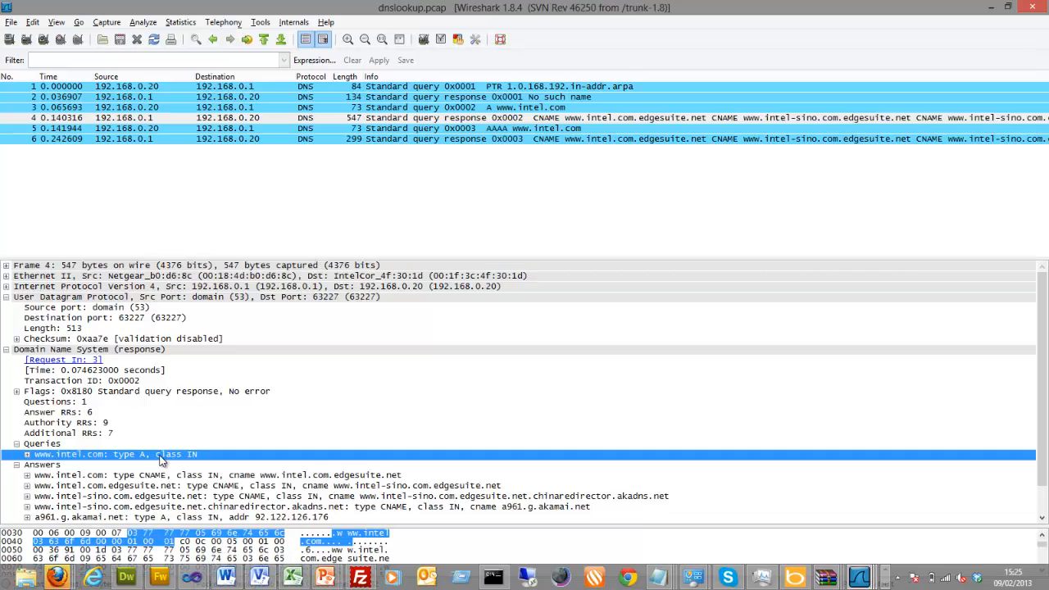
pyautogui.moveTo(123, 457)
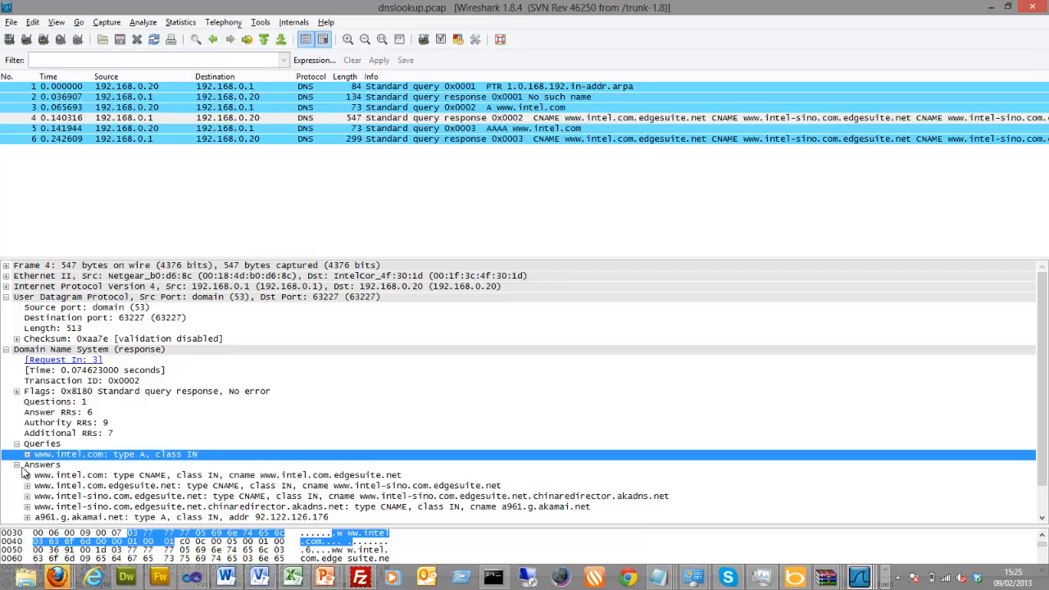
pyautogui.click(41, 465)
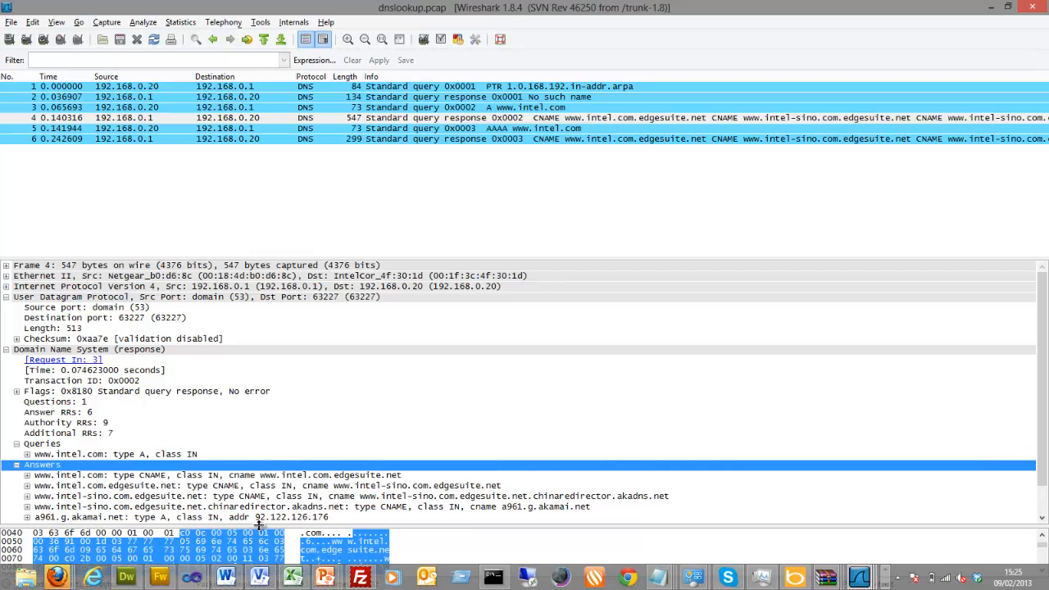
pyautogui.click(16, 465)
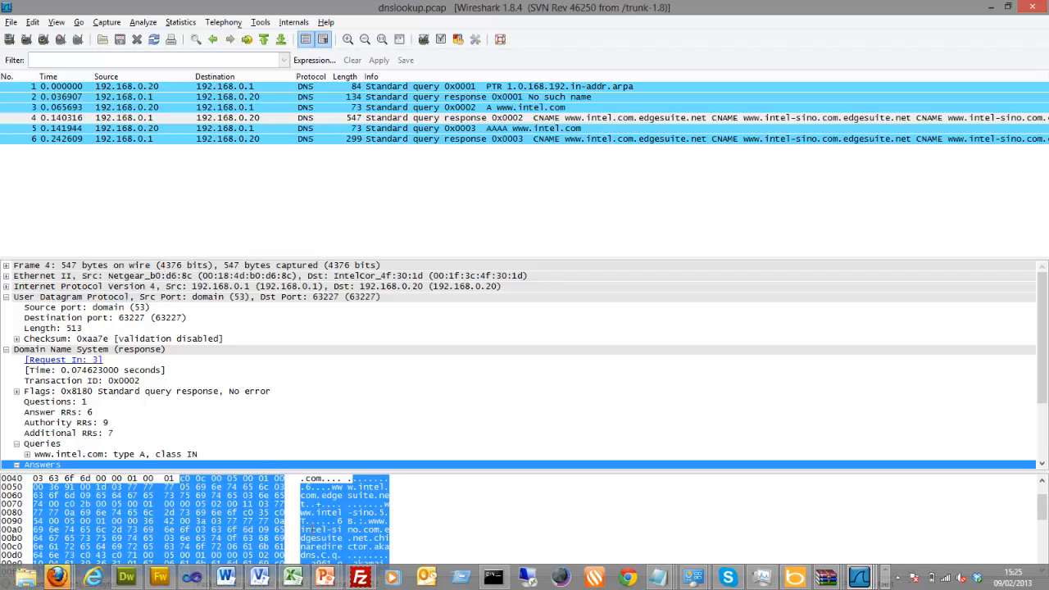
pyautogui.moveTo(182, 446)
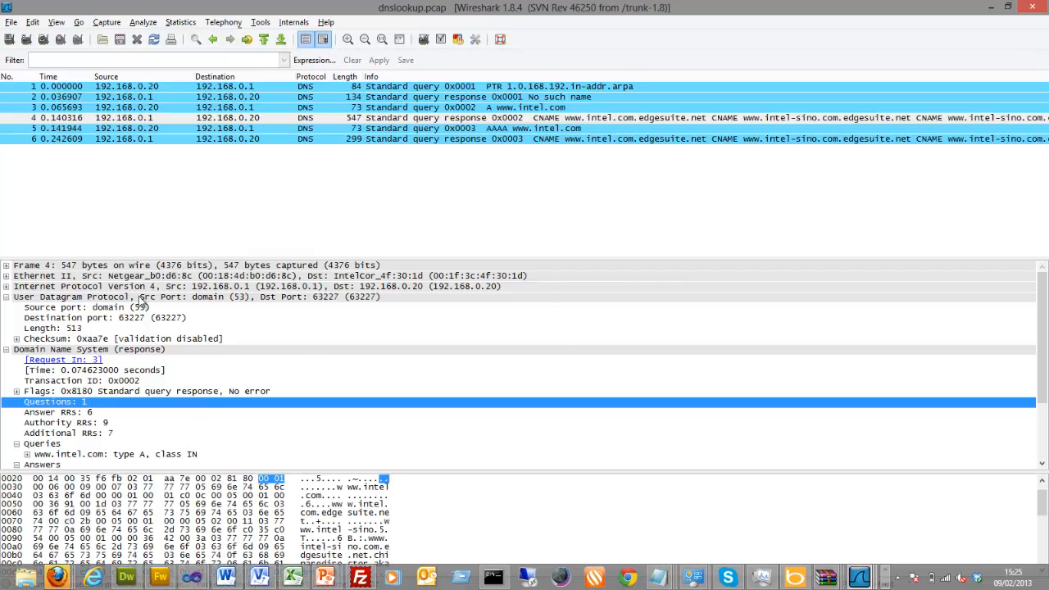
pyautogui.click(7, 286)
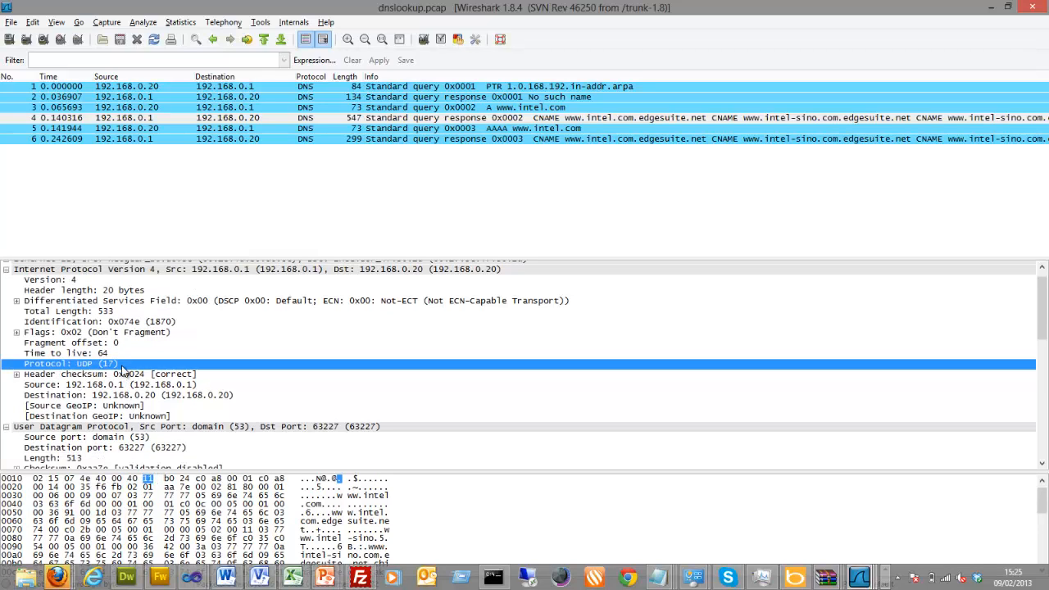
pyautogui.moveTo(271, 394)
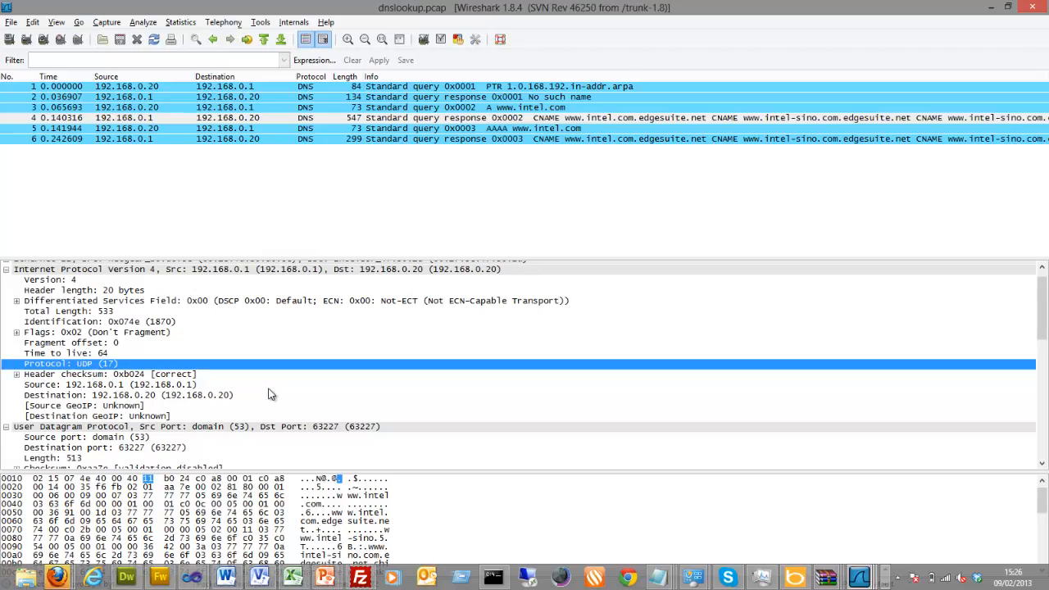